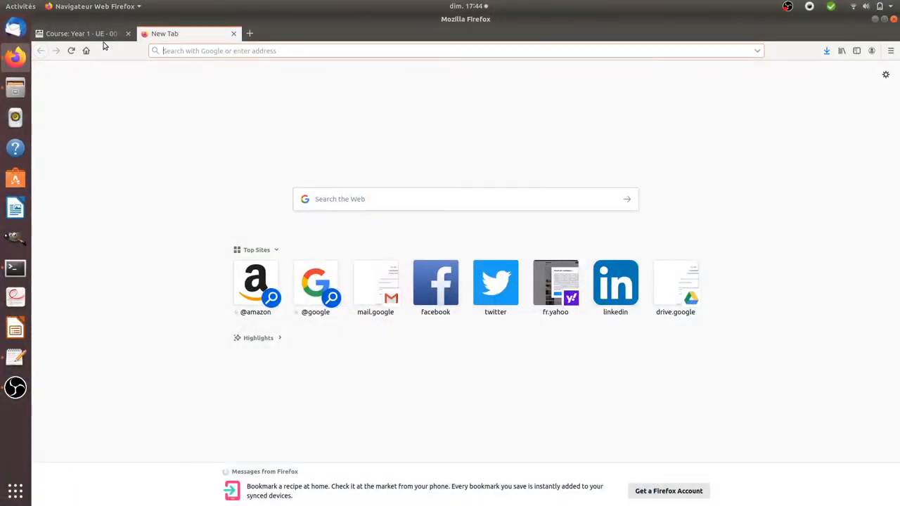
Return to the General IT culture course and scroll to the An introduction to computers lessons
click(85, 33)
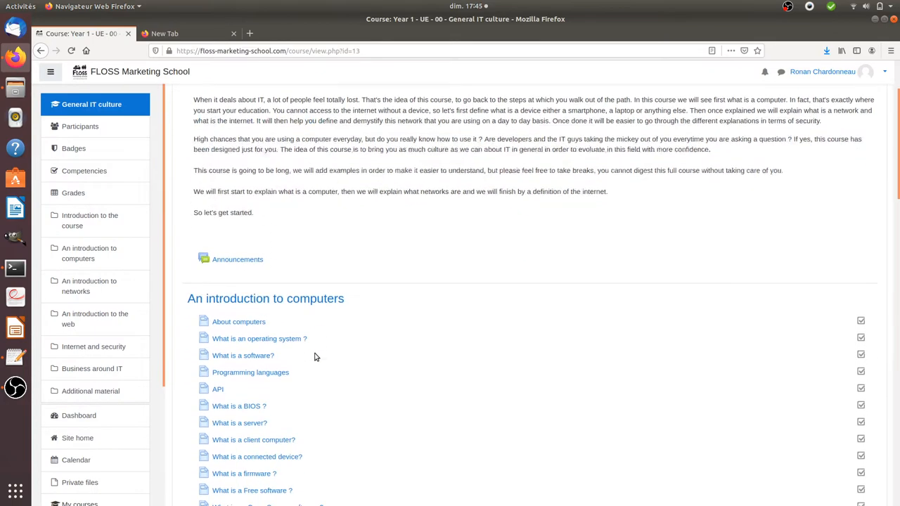
mouse_move(298, 327)
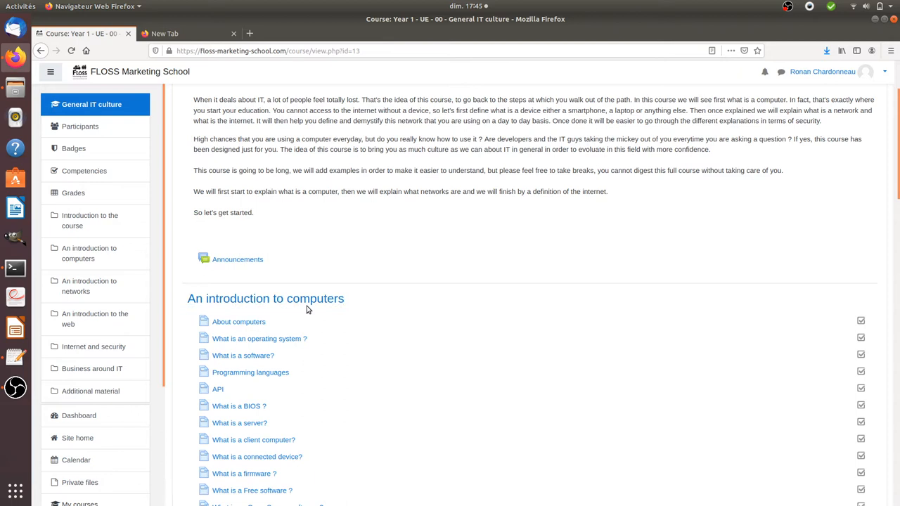
mouse_move(329, 281)
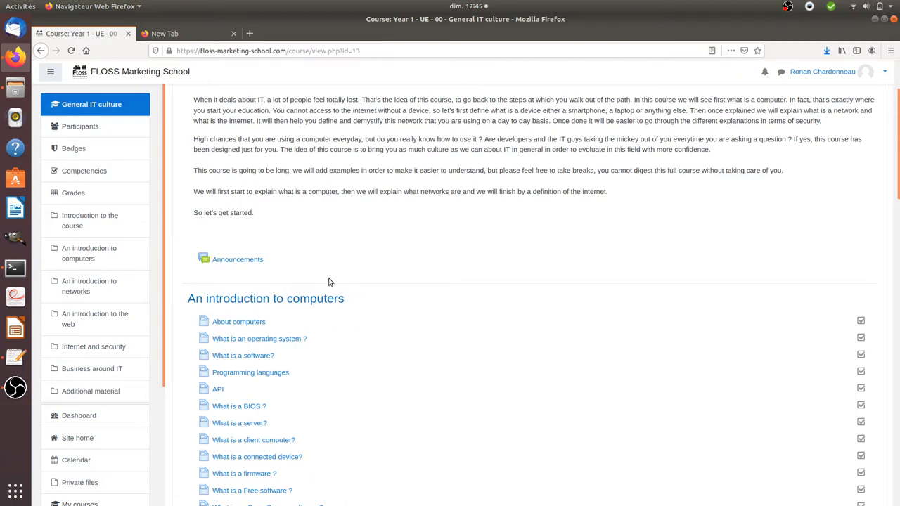
mouse_move(301, 323)
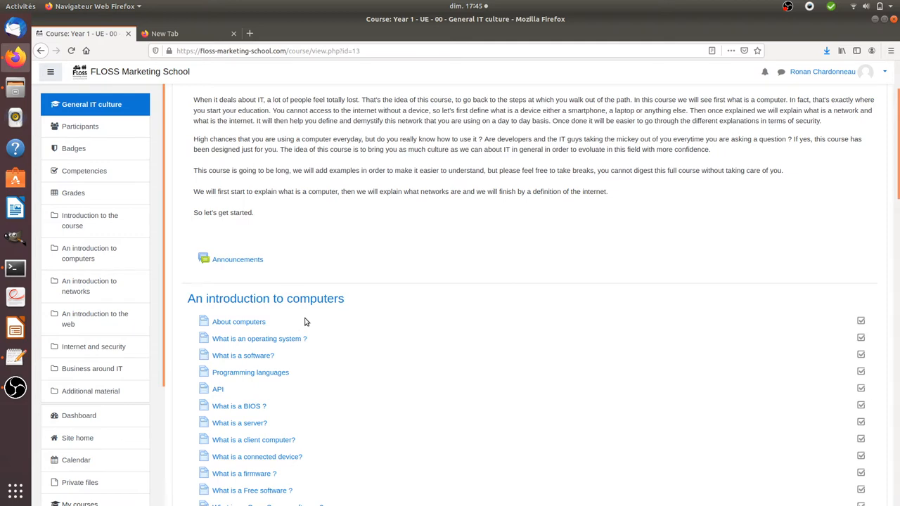
scroll(down, 3)
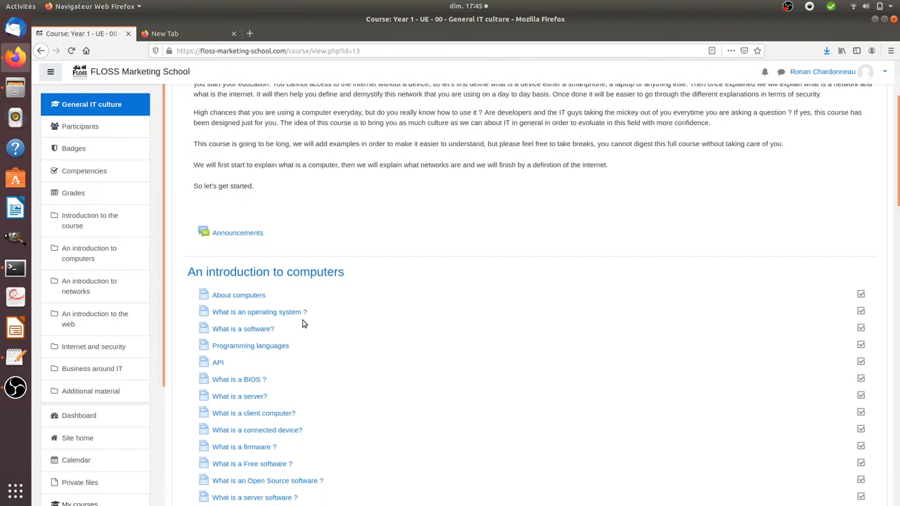
mouse_move(310, 318)
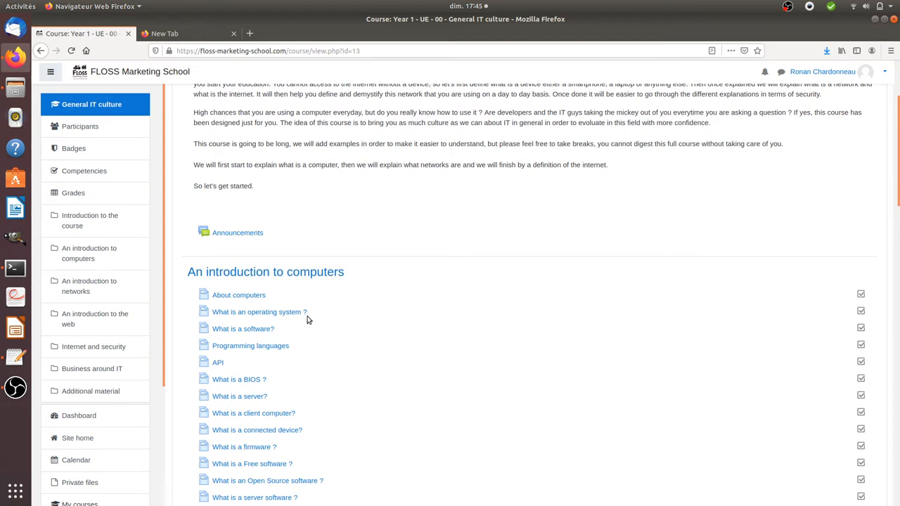
scroll(down, 3)
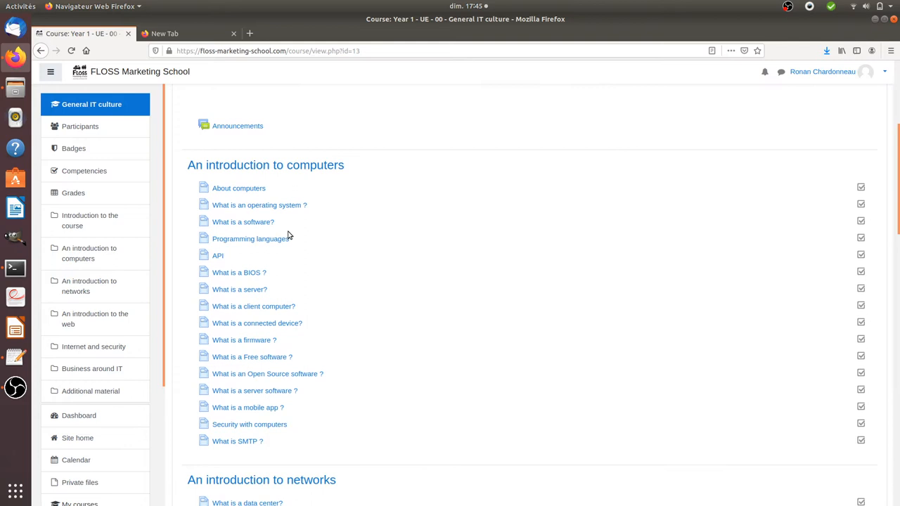
mouse_move(312, 177)
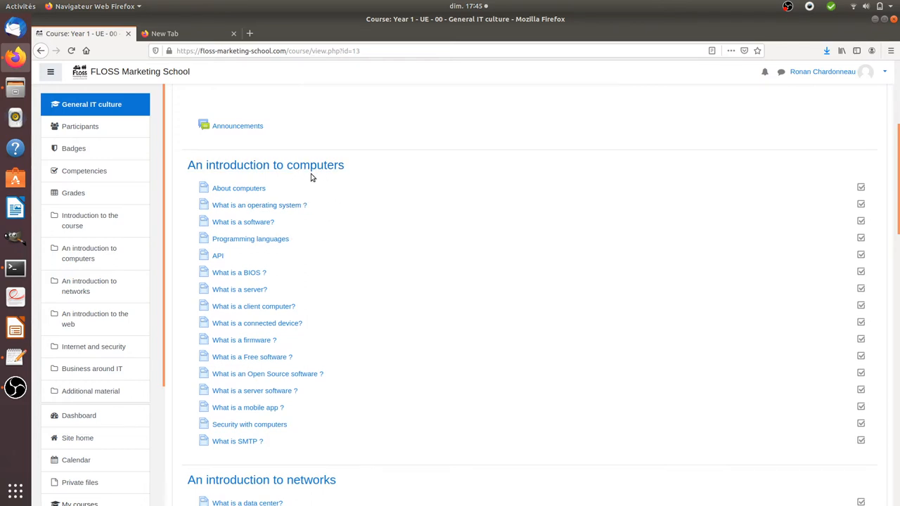
mouse_move(306, 233)
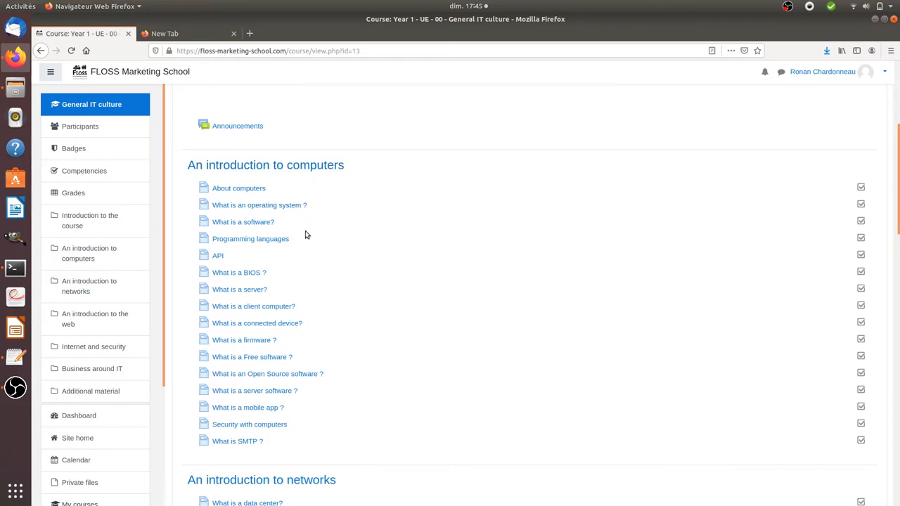
mouse_move(282, 267)
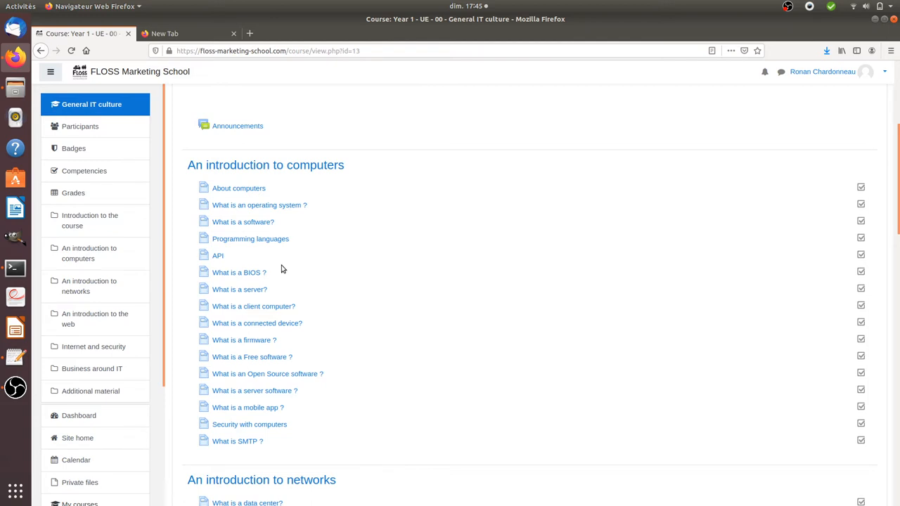
scroll(down, 3)
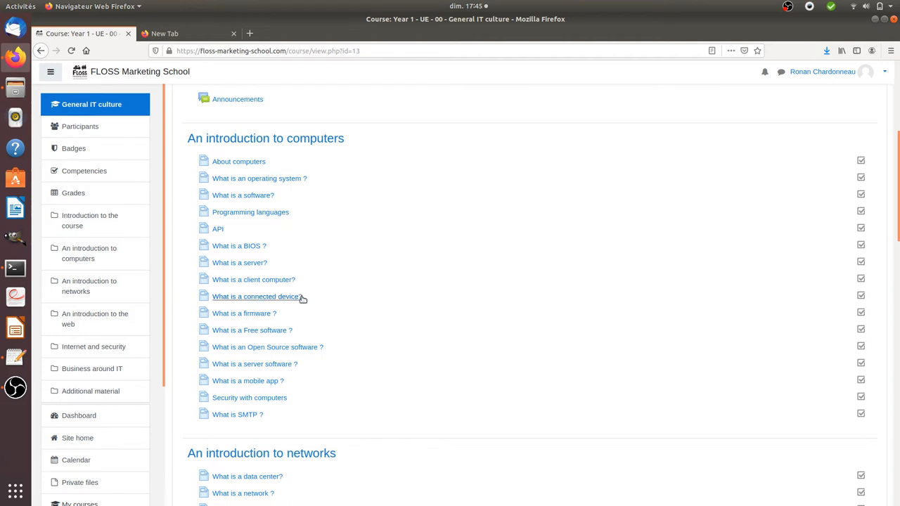
Scroll down to the An introduction to networks lessons, ending with Understanding the network
scroll(down, 3)
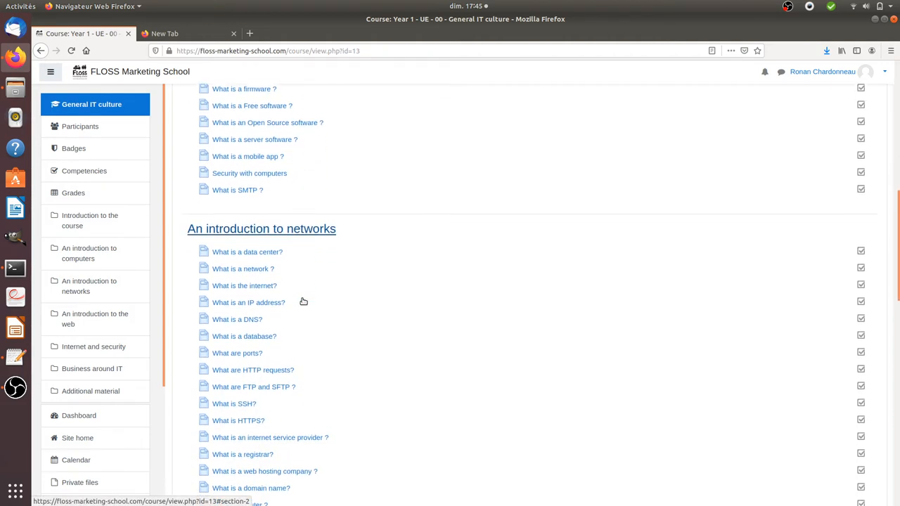
scroll(down, 3)
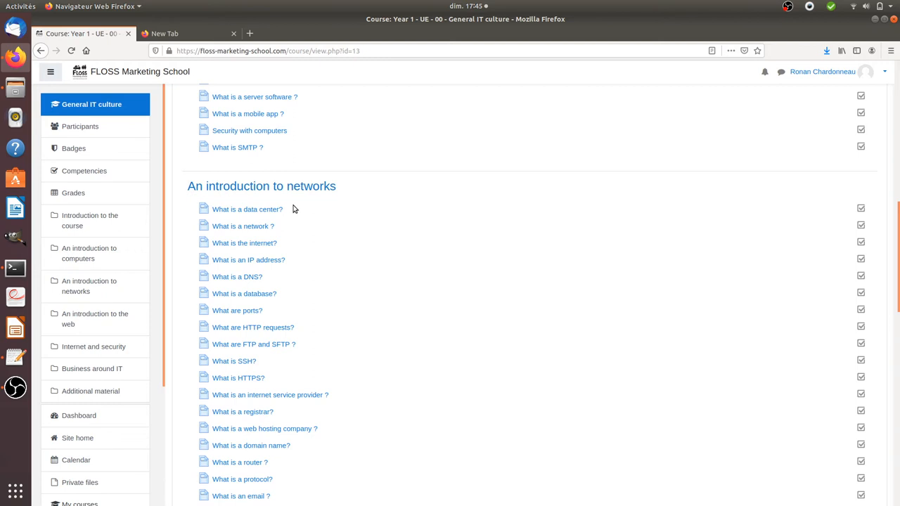
mouse_move(338, 215)
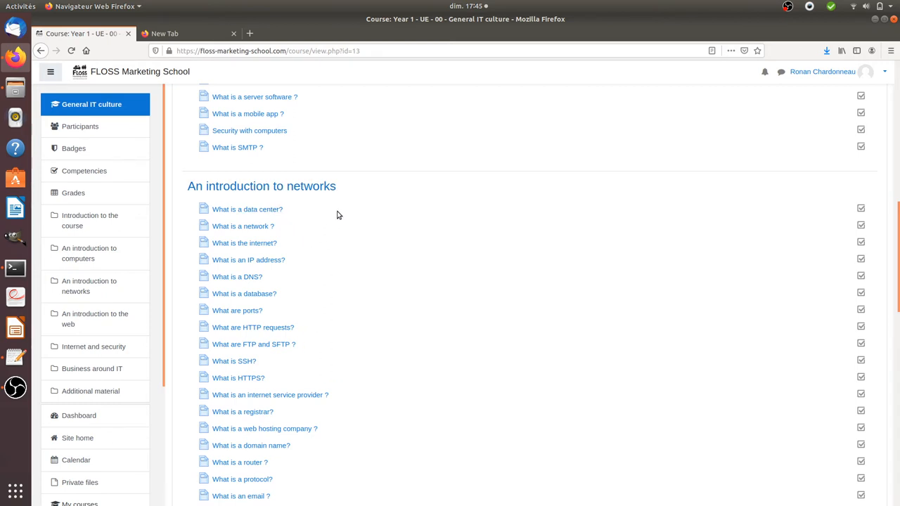
mouse_move(303, 310)
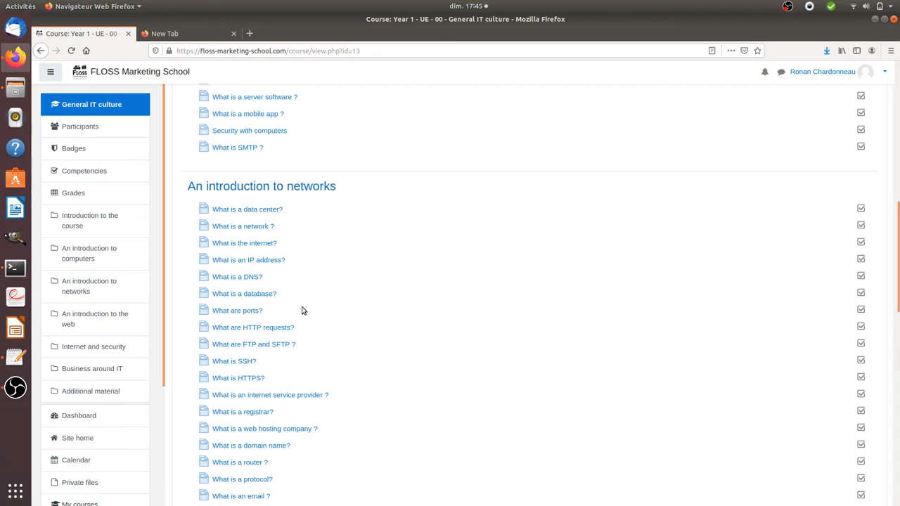
scroll(down, 3)
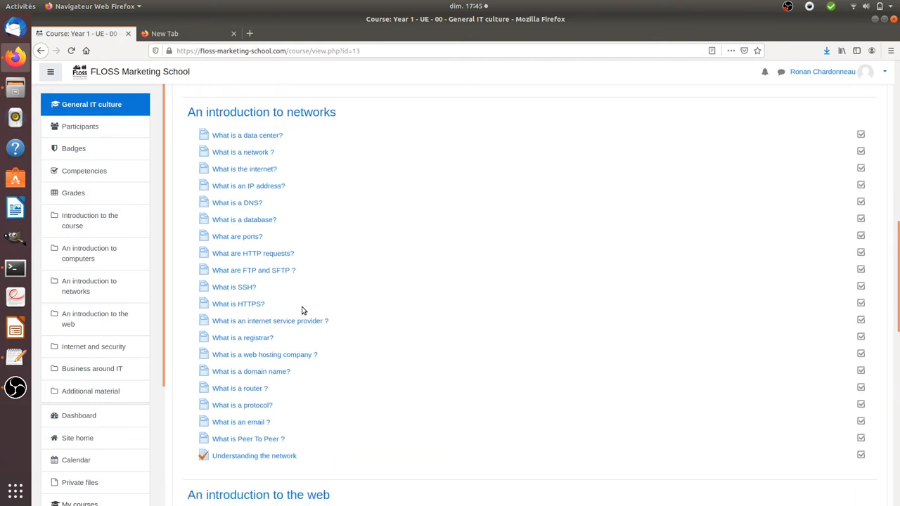
Scroll down to the An introduction to the web lessons, ending with What is a blog?
scroll(down, 3)
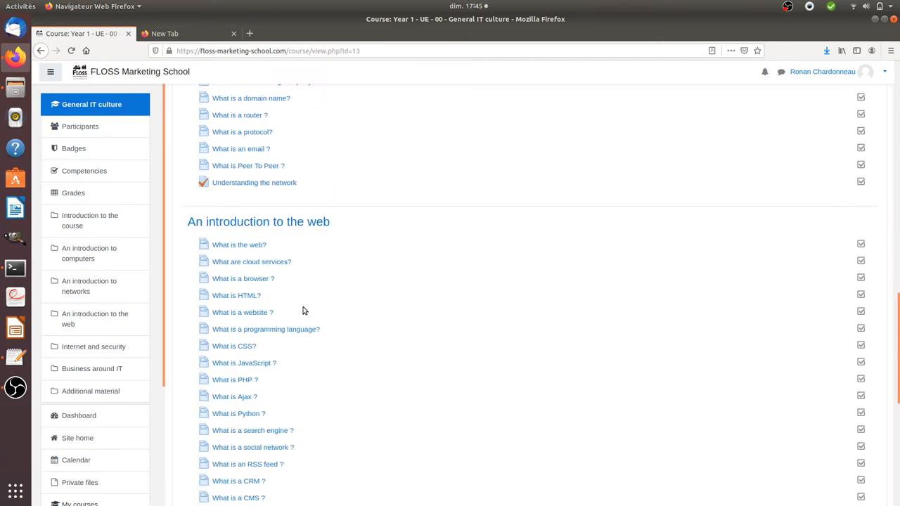
scroll(down, 3)
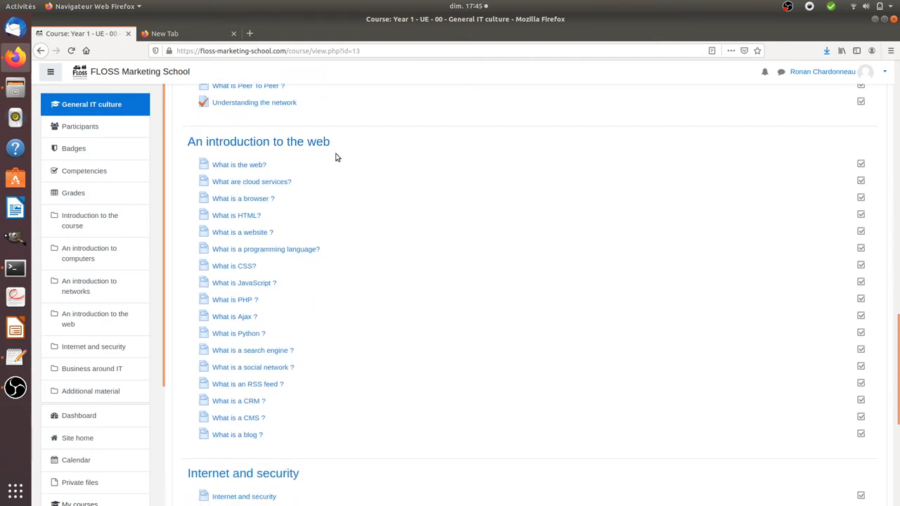
mouse_move(321, 164)
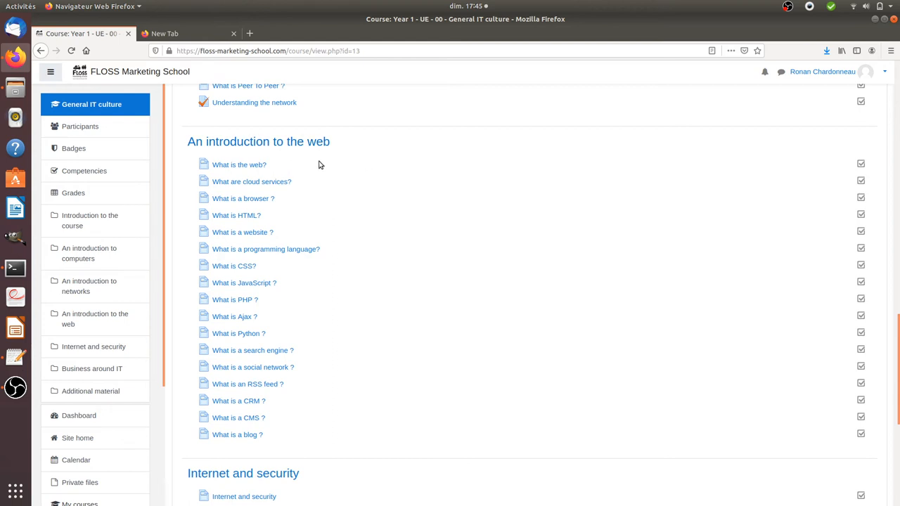
mouse_move(315, 175)
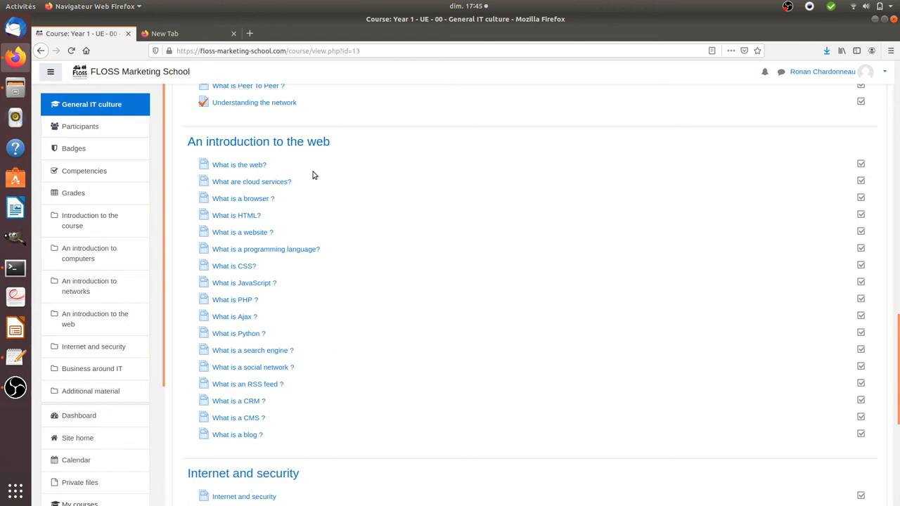
mouse_move(355, 257)
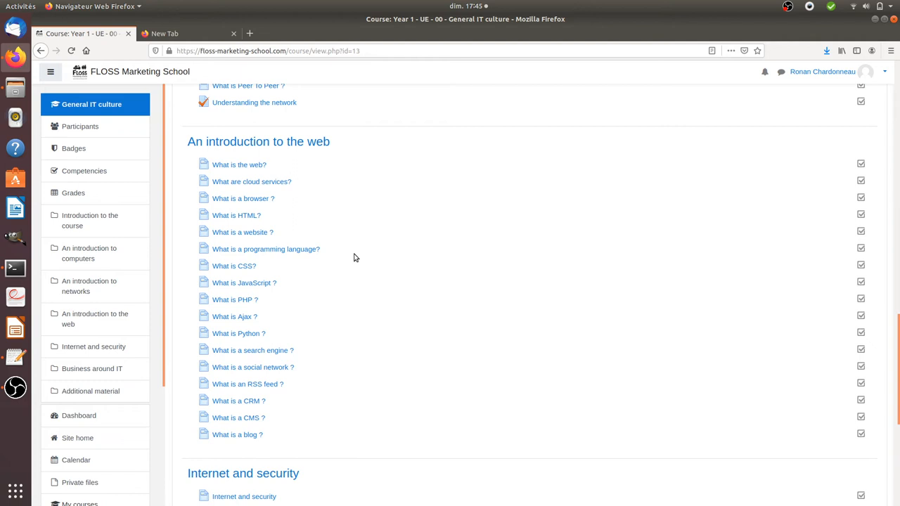
mouse_move(281, 216)
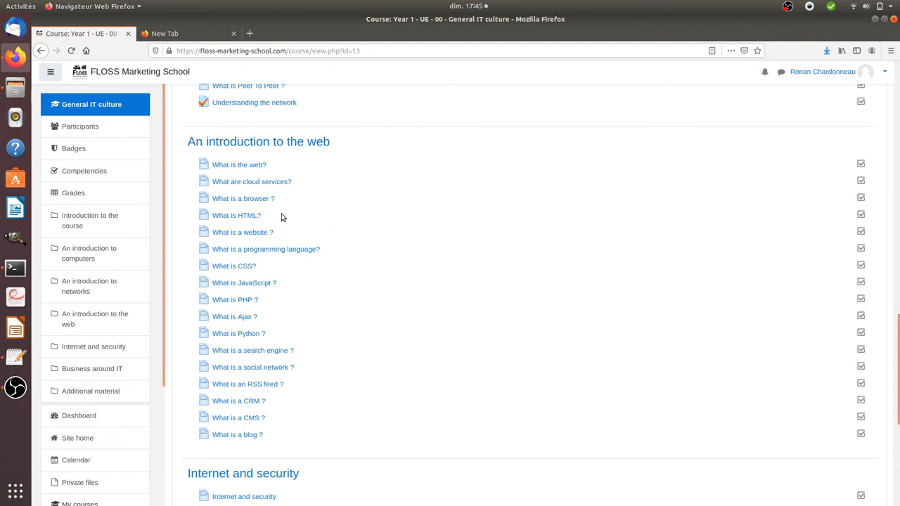
mouse_move(264, 306)
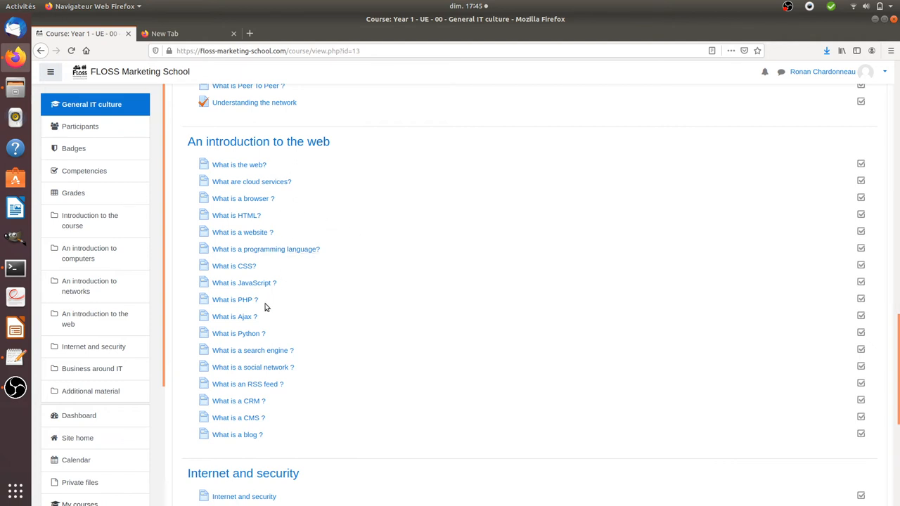
mouse_move(296, 298)
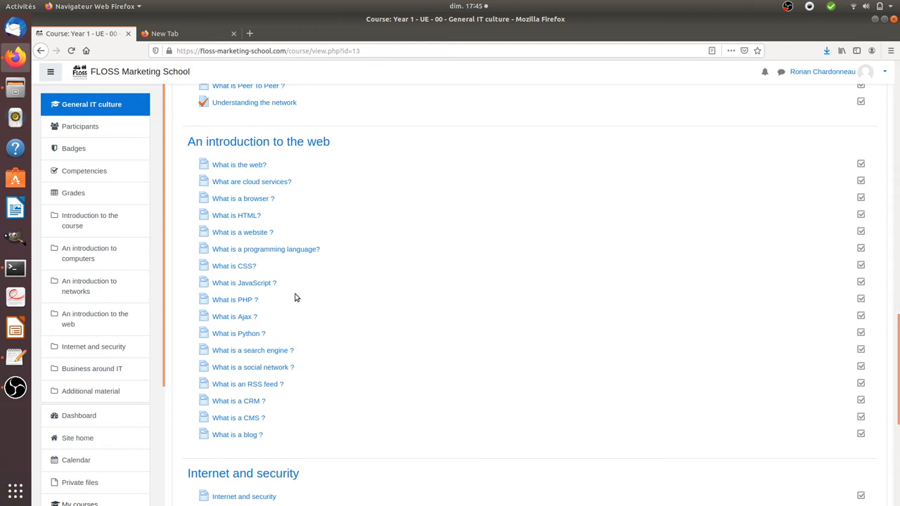
Scroll to the bottom past Internet and security, Business around IT and Additional material
scroll(down, 3)
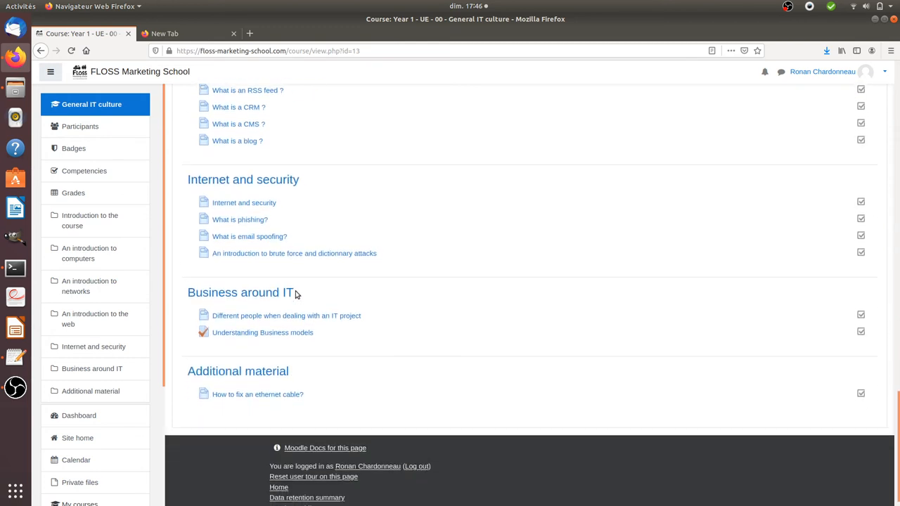
mouse_move(245, 172)
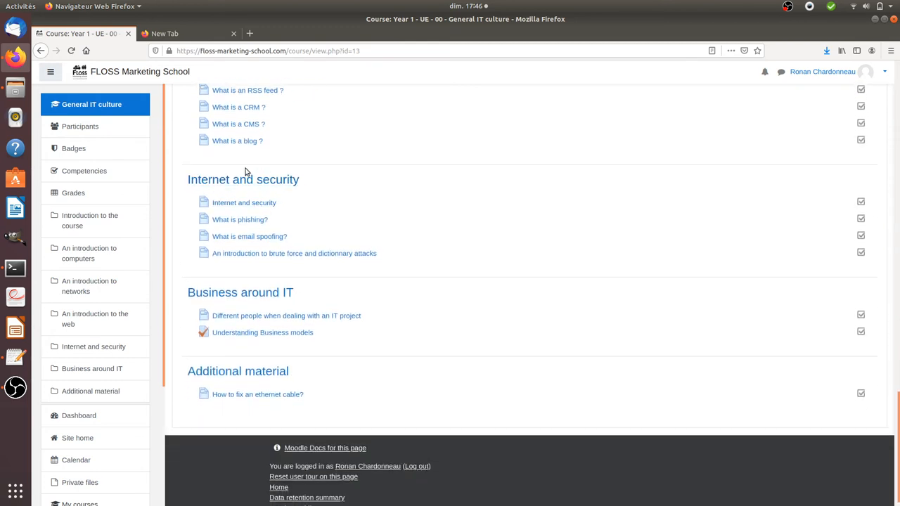
mouse_move(340, 196)
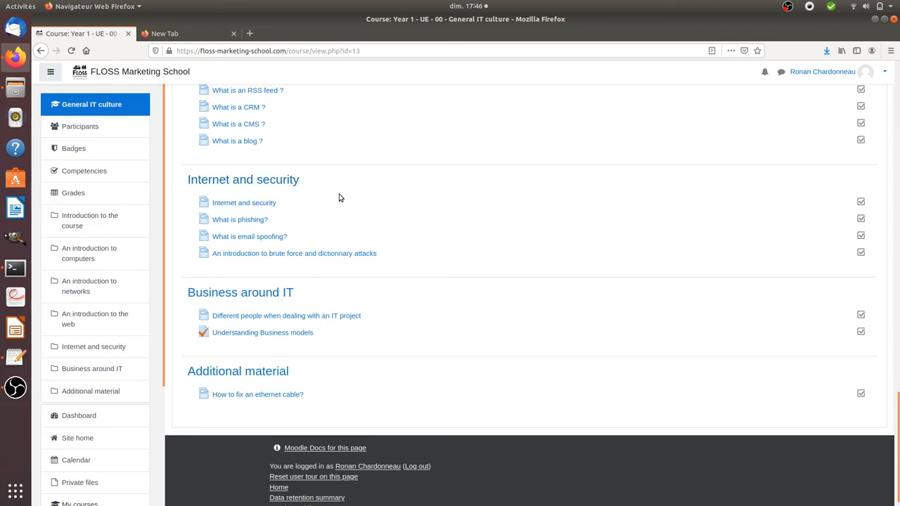
mouse_move(341, 222)
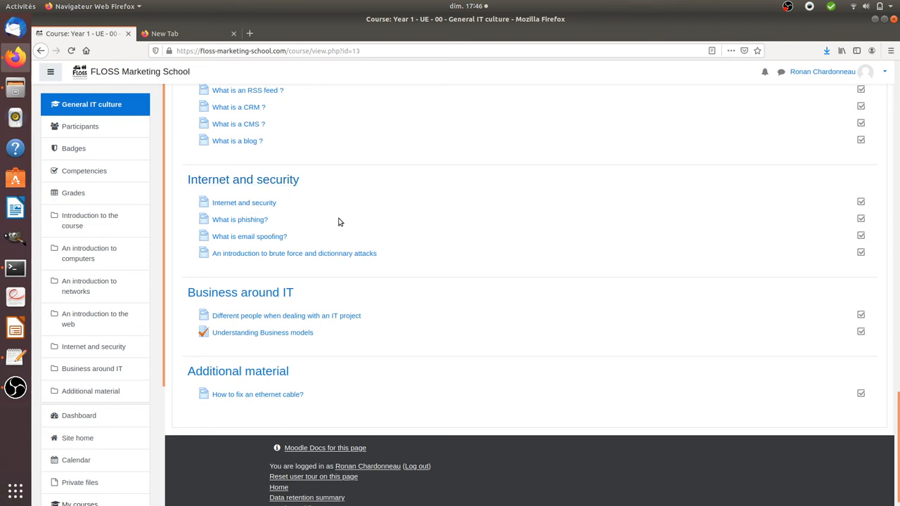
mouse_move(335, 225)
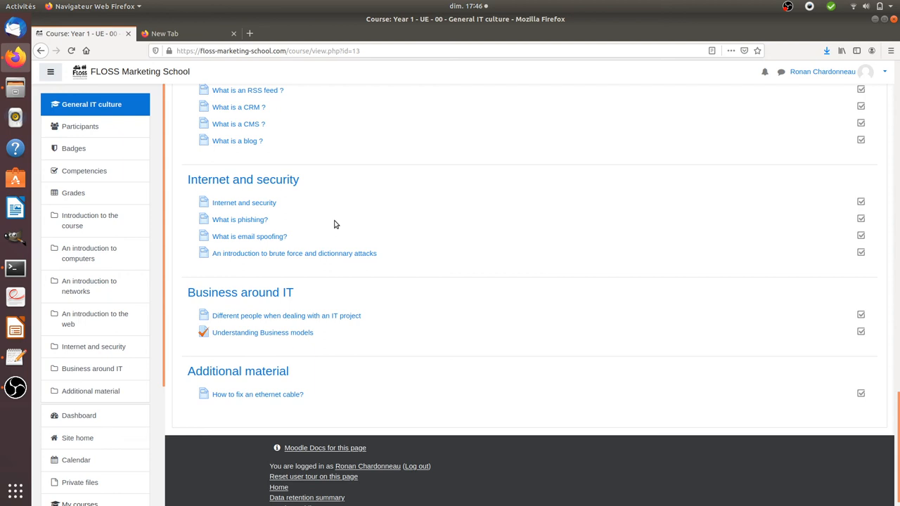
mouse_move(303, 253)
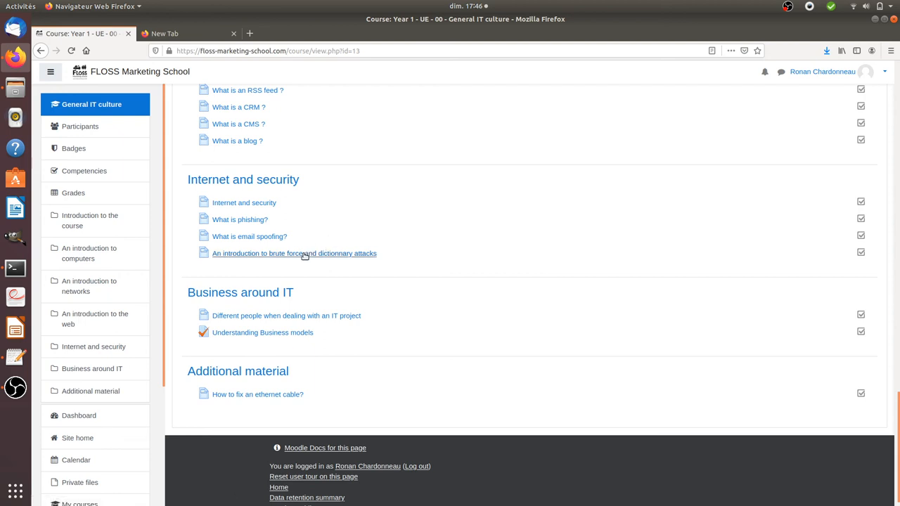
scroll(down, 3)
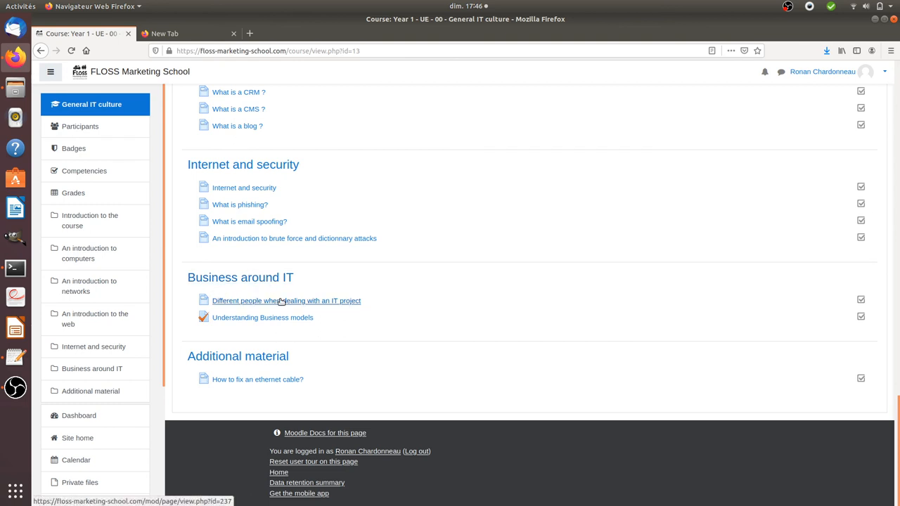
mouse_move(278, 312)
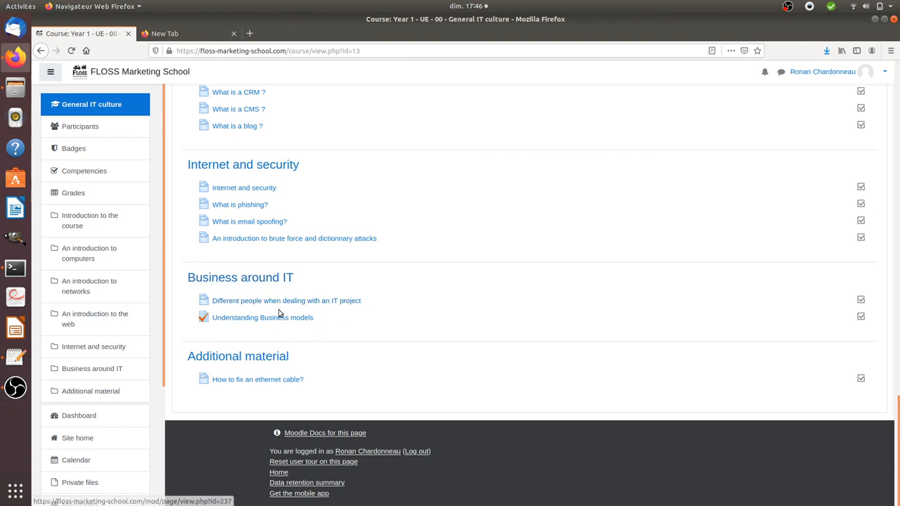